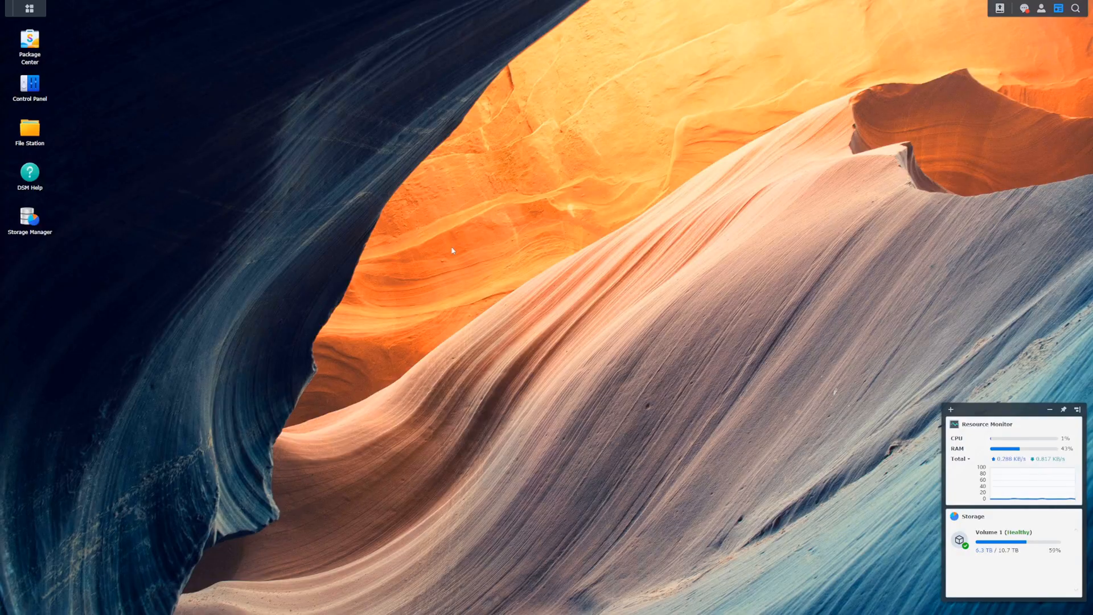
mouse_move(291, 202)
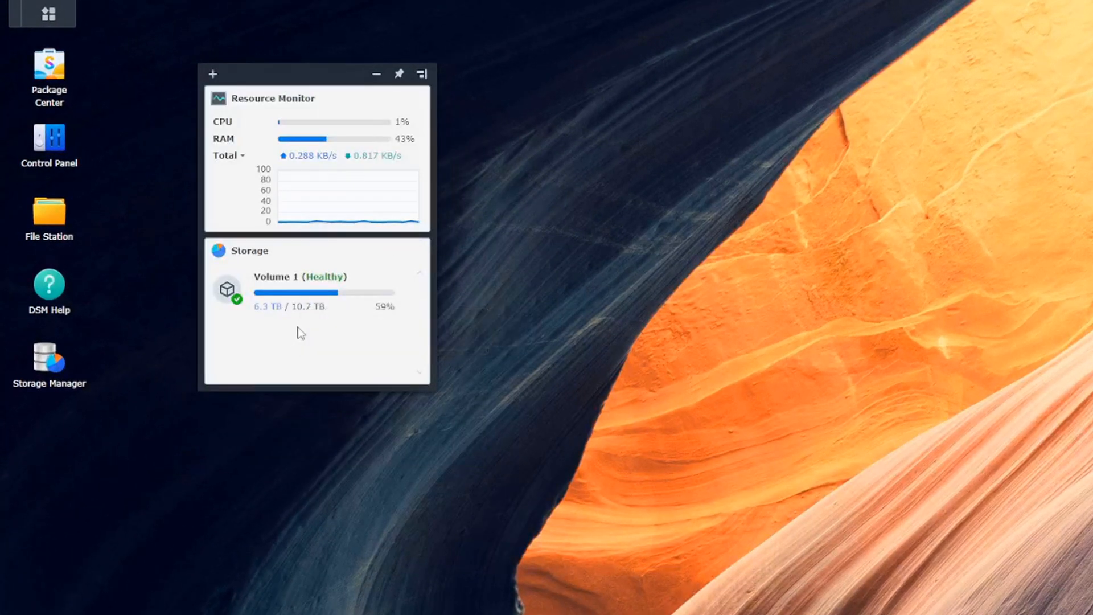
mouse_move(311, 323)
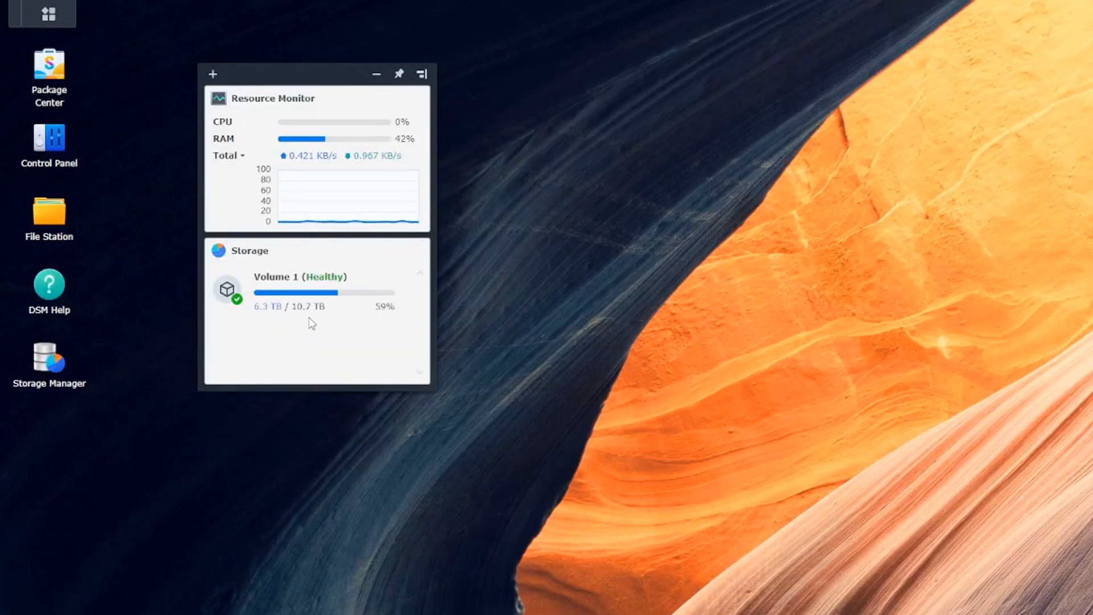
mouse_move(276, 320)
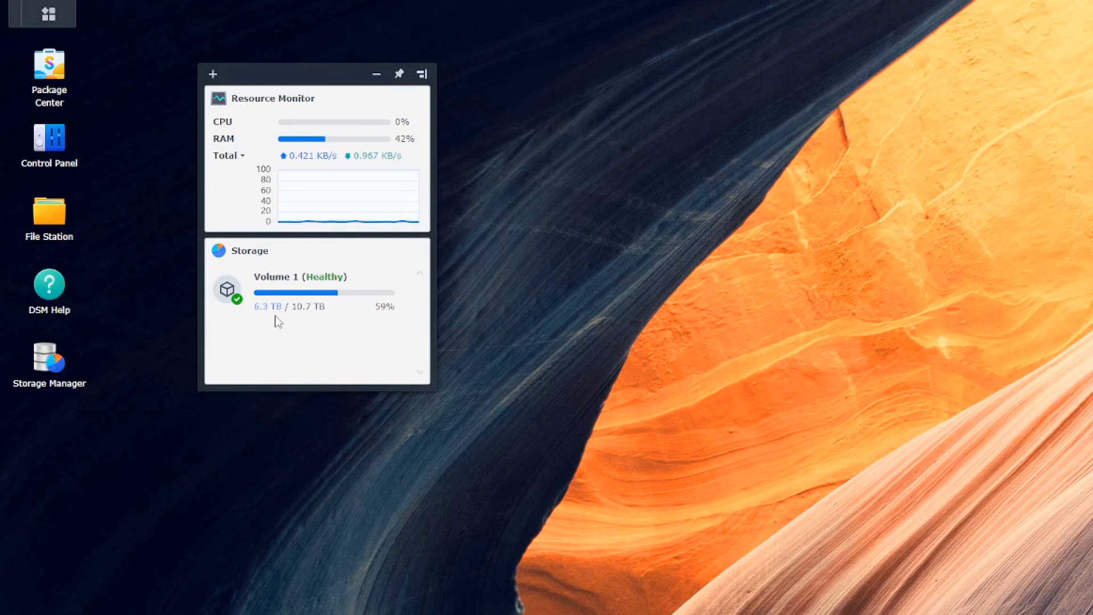
mouse_move(333, 330)
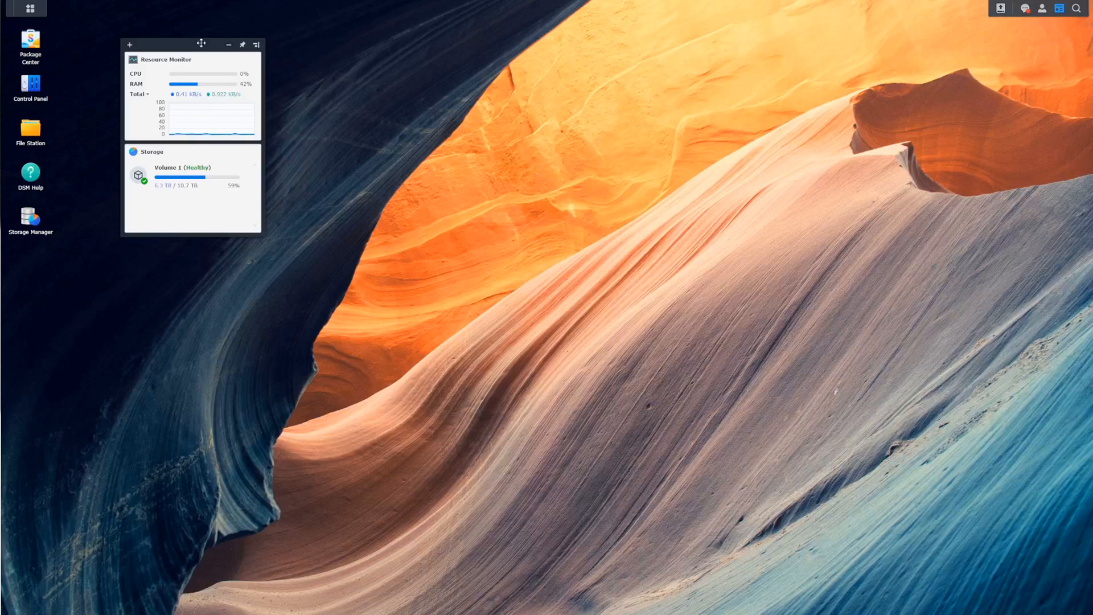
mouse_move(49, 156)
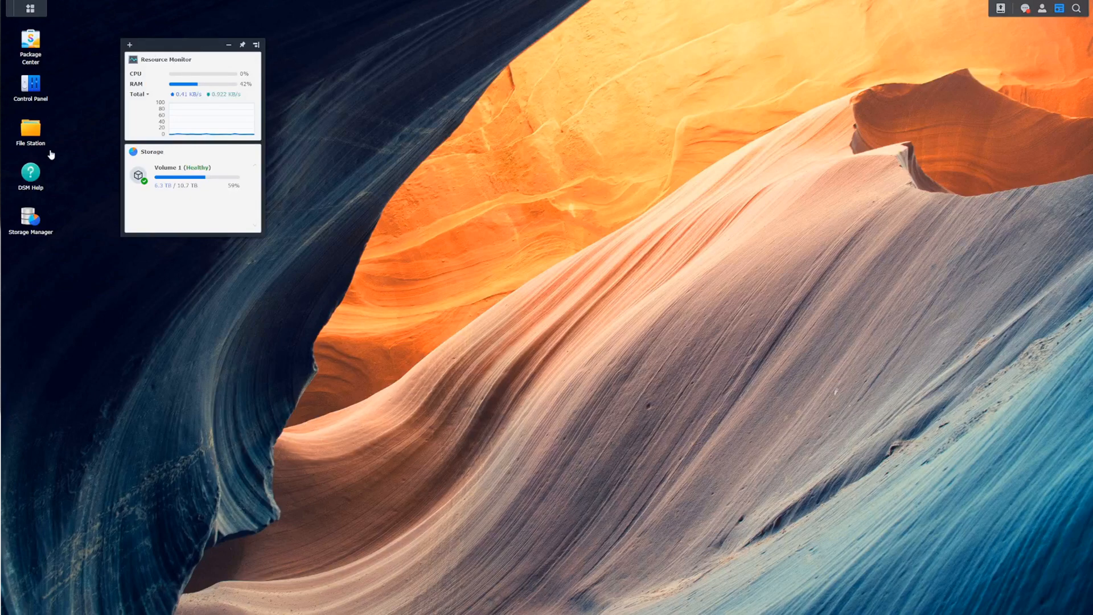
mouse_move(65, 68)
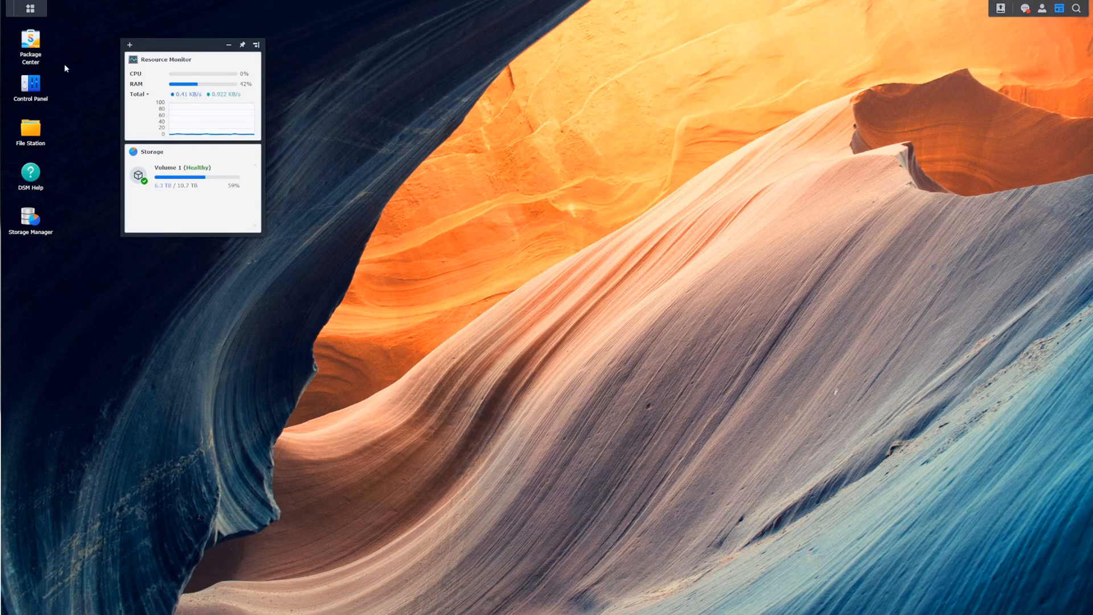
mouse_move(74, 70)
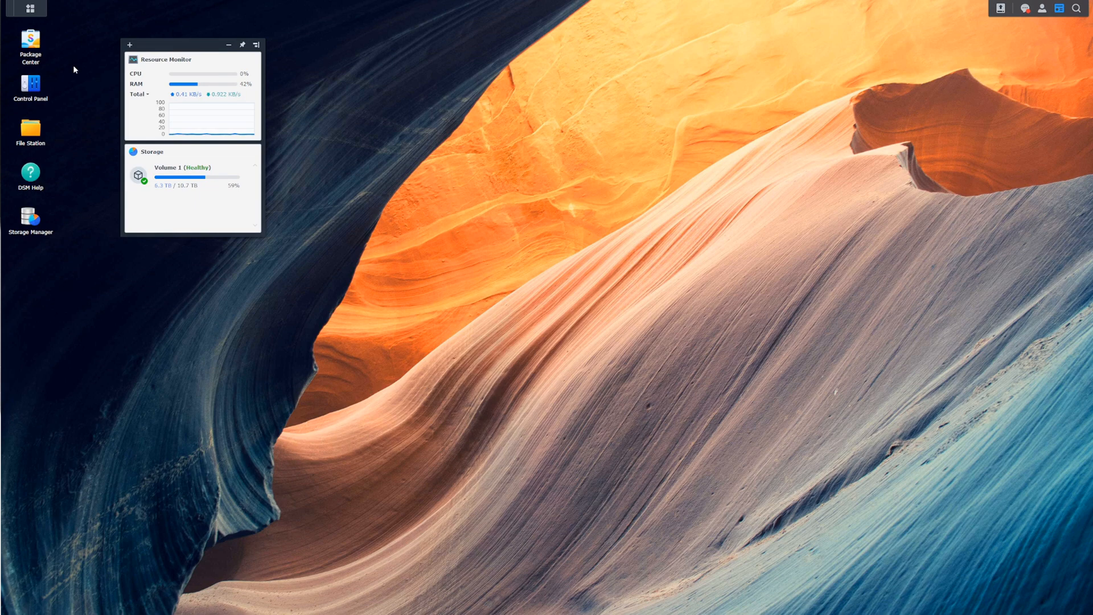
Shut down the NAS from the user menu and confirm.
click(988, 16)
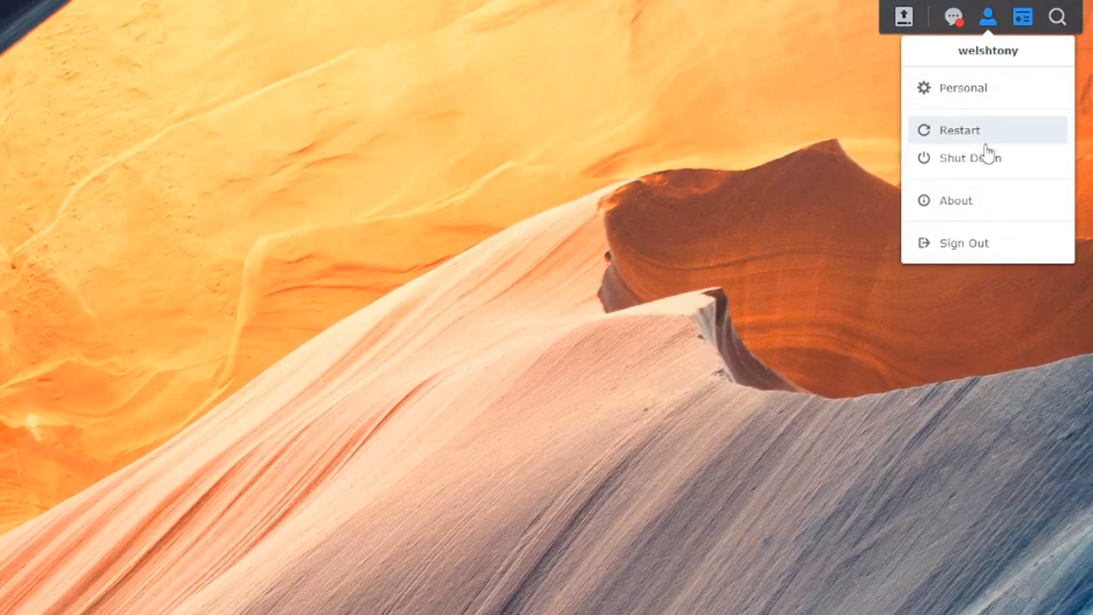
mouse_move(997, 161)
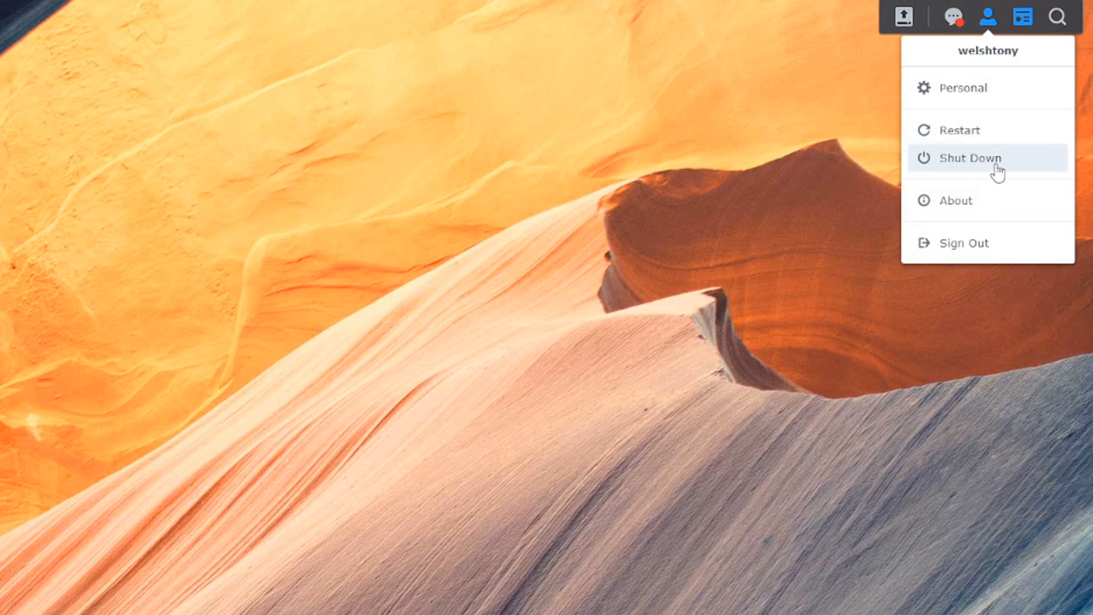
click(971, 158)
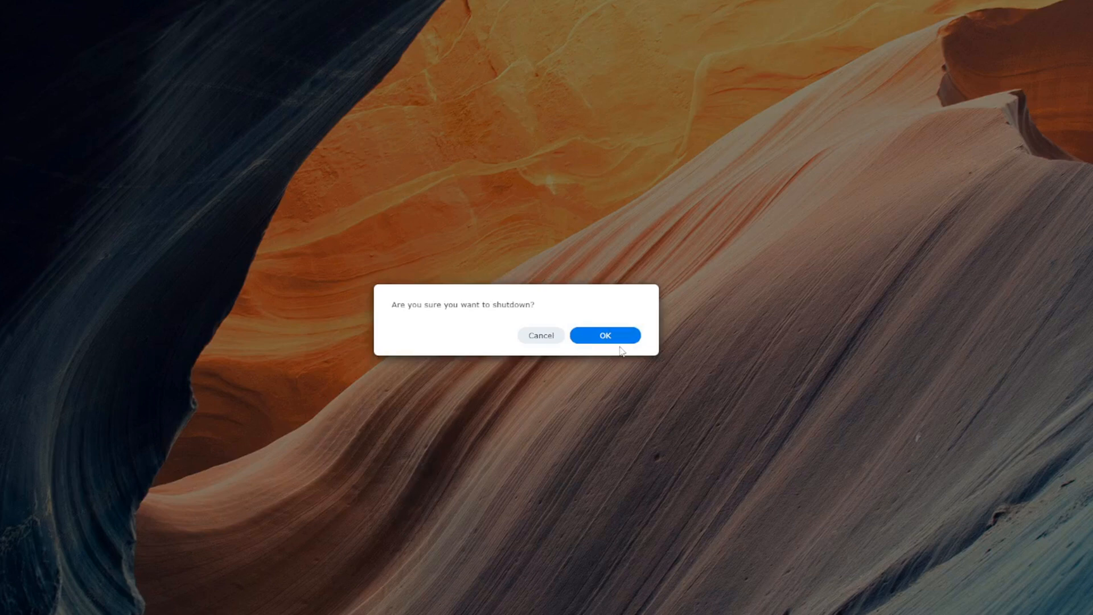
click(604, 335)
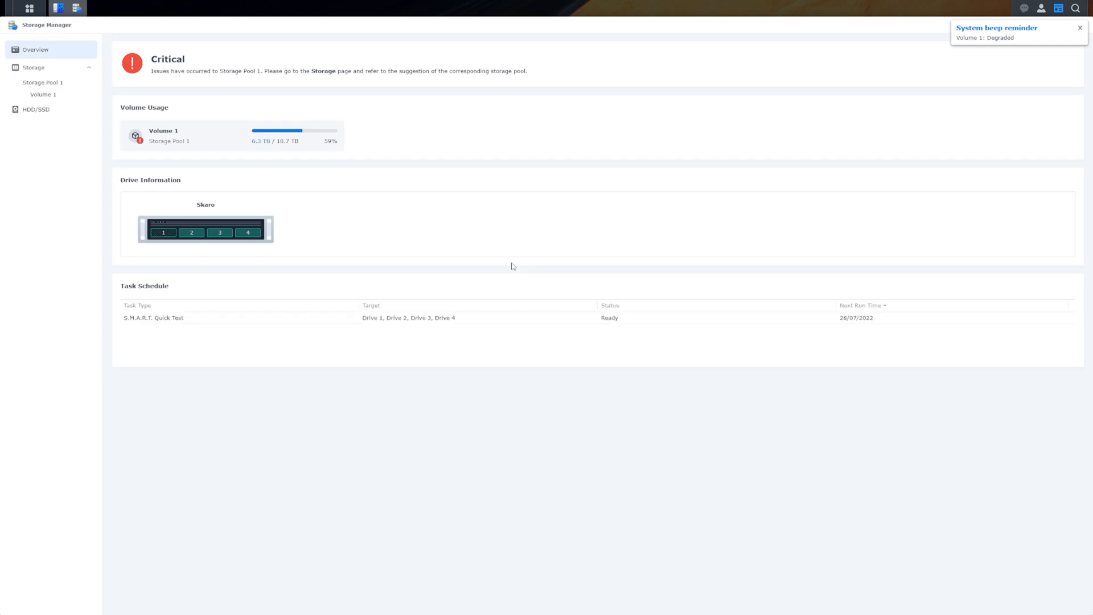
mouse_move(465, 224)
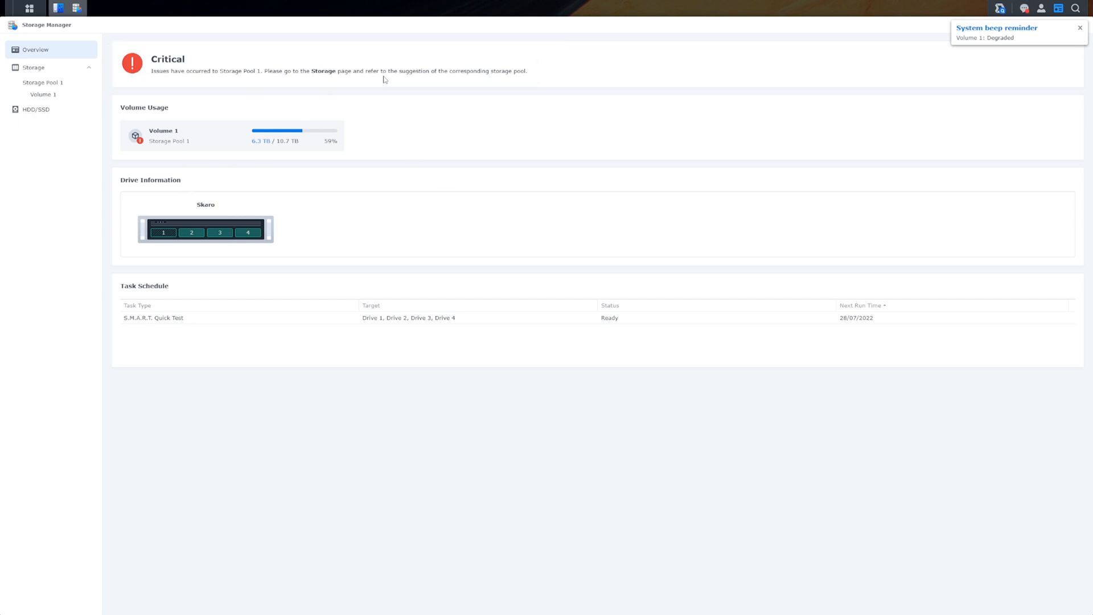
mouse_move(993, 37)
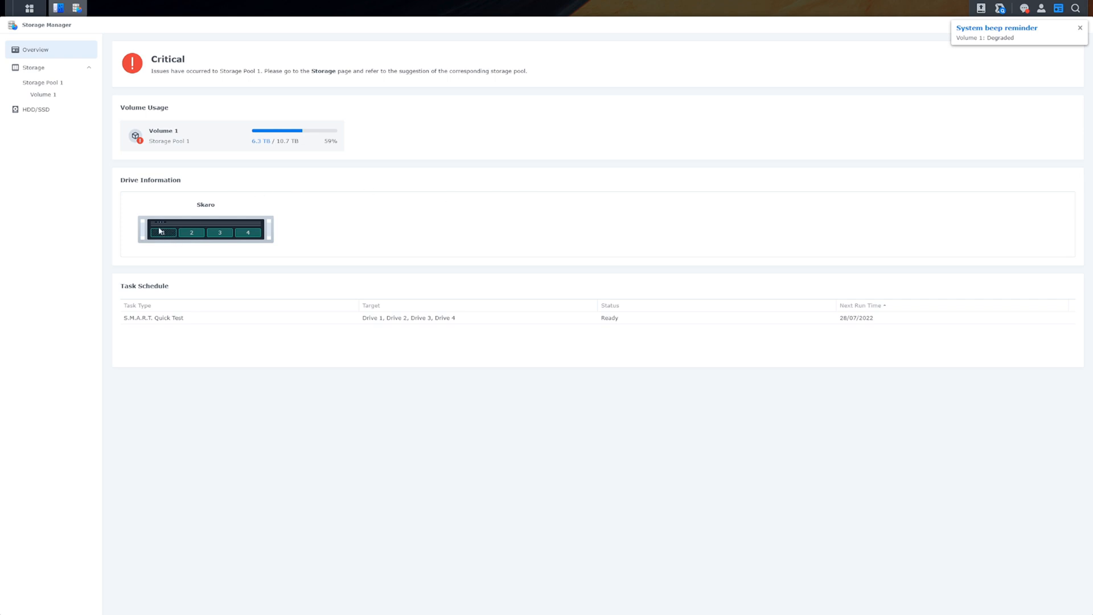
mouse_move(187, 96)
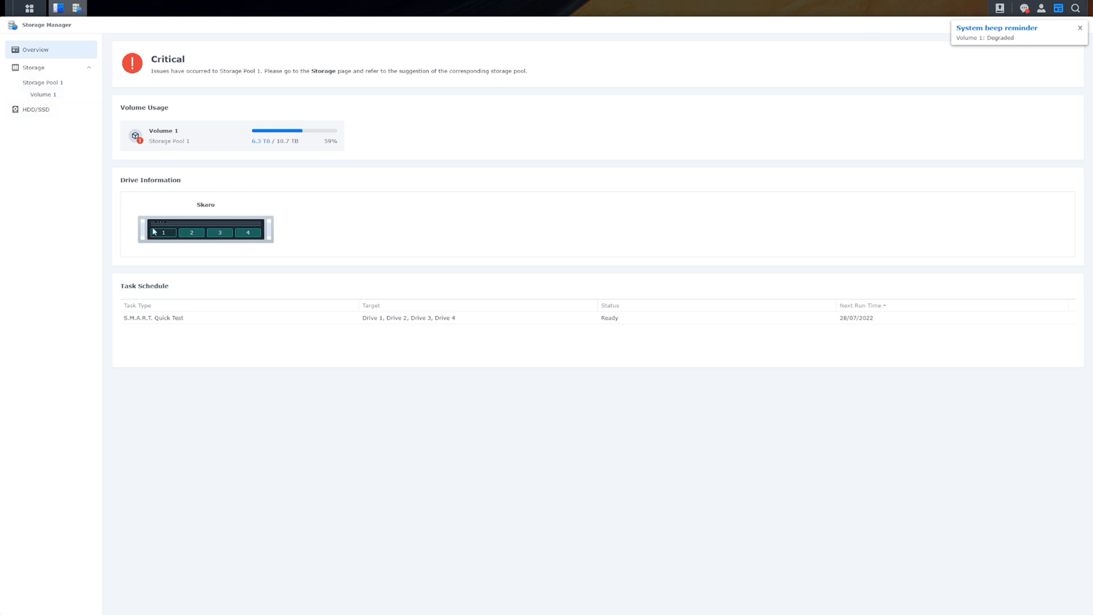
mouse_move(193, 126)
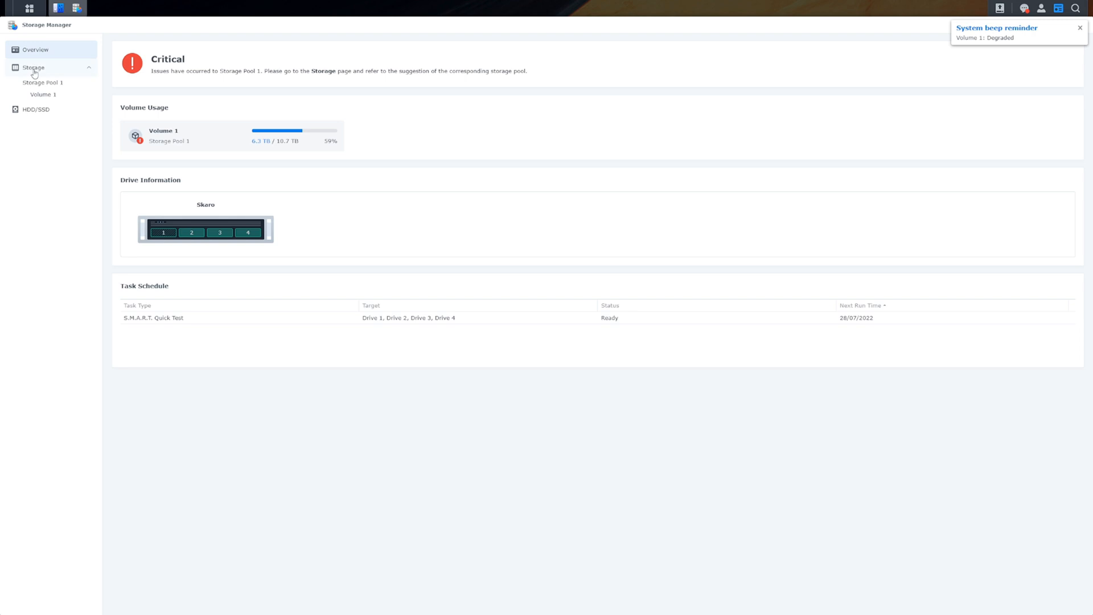
mouse_move(165, 240)
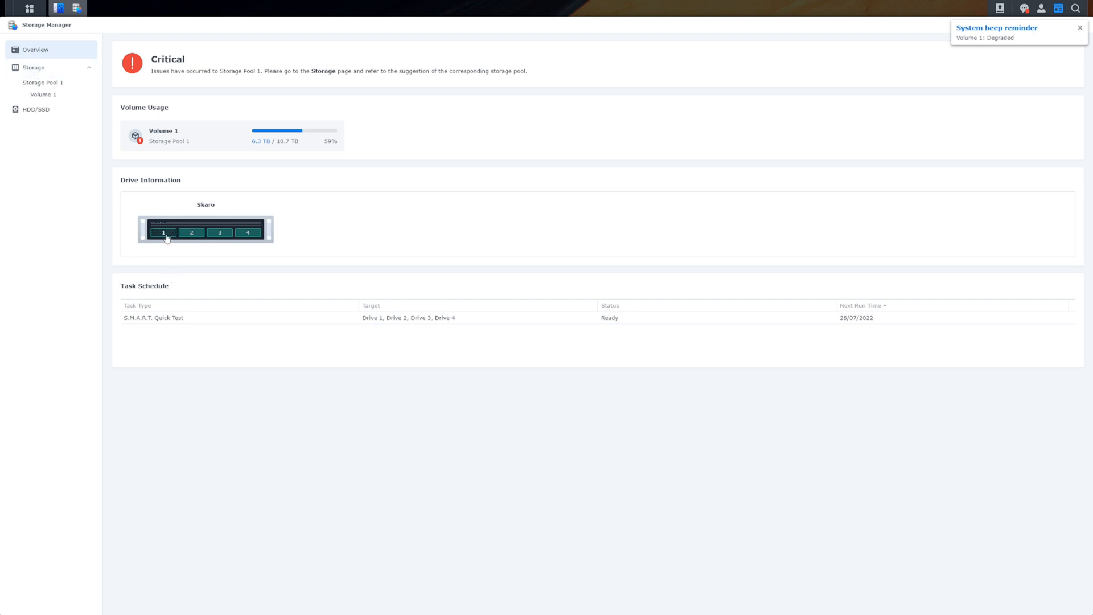
Inspect the new 7.3 TB Drive 1, then Storage Pool 1 and degraded Volume 1 details.
click(35, 109)
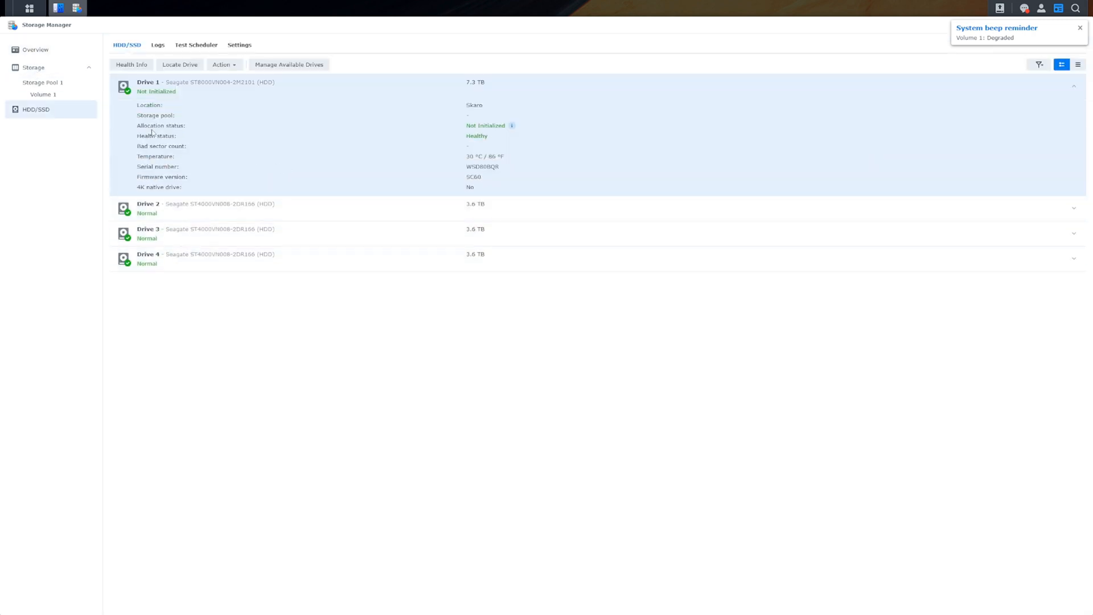
mouse_move(39, 128)
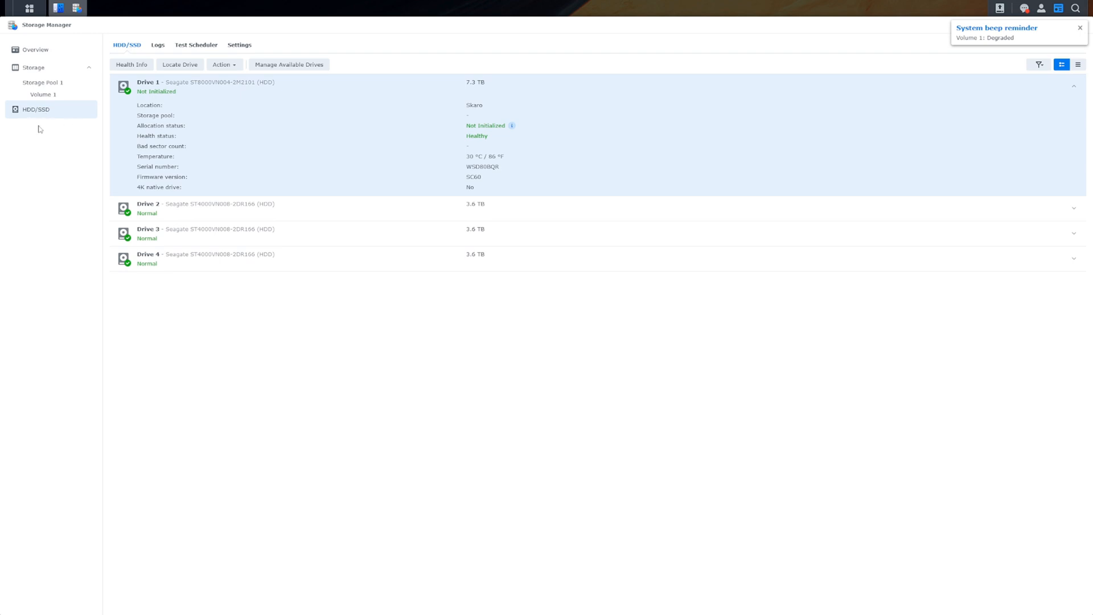
mouse_move(41, 67)
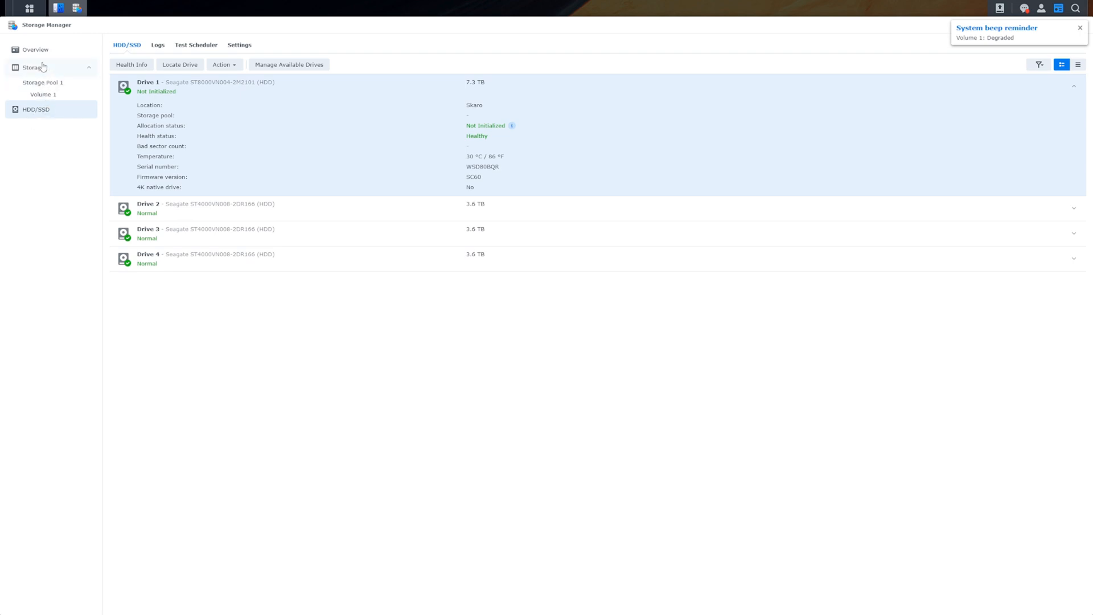
click(43, 82)
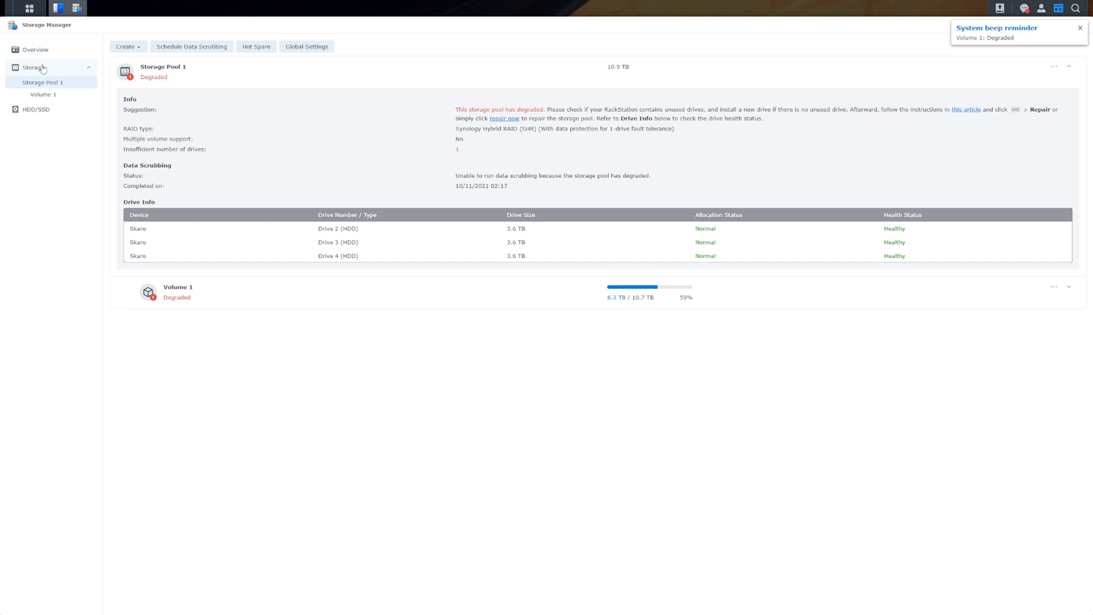
mouse_move(409, 138)
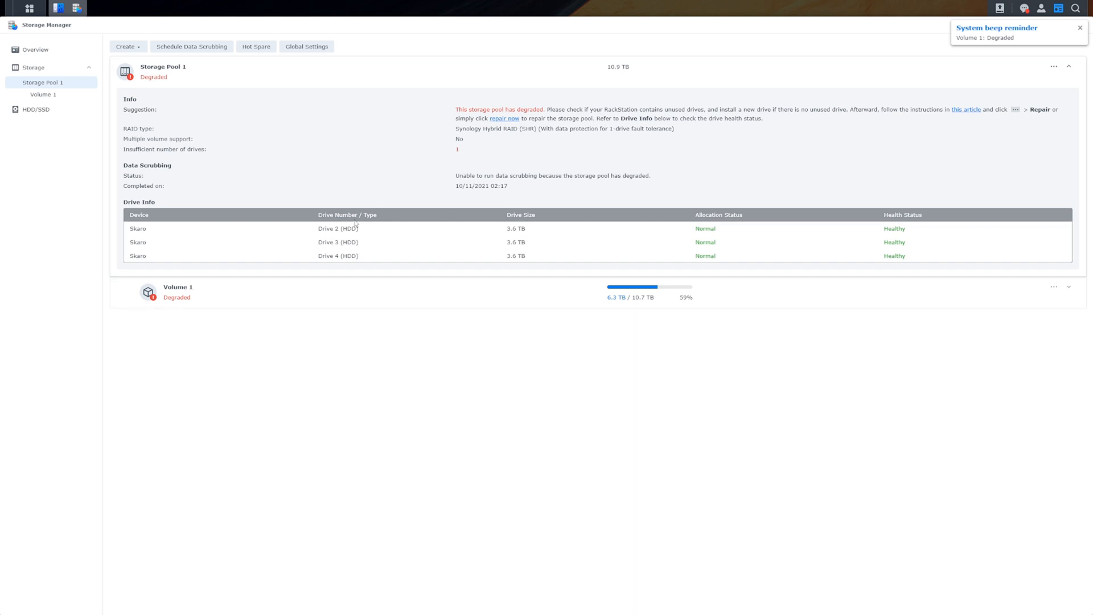
mouse_move(335, 267)
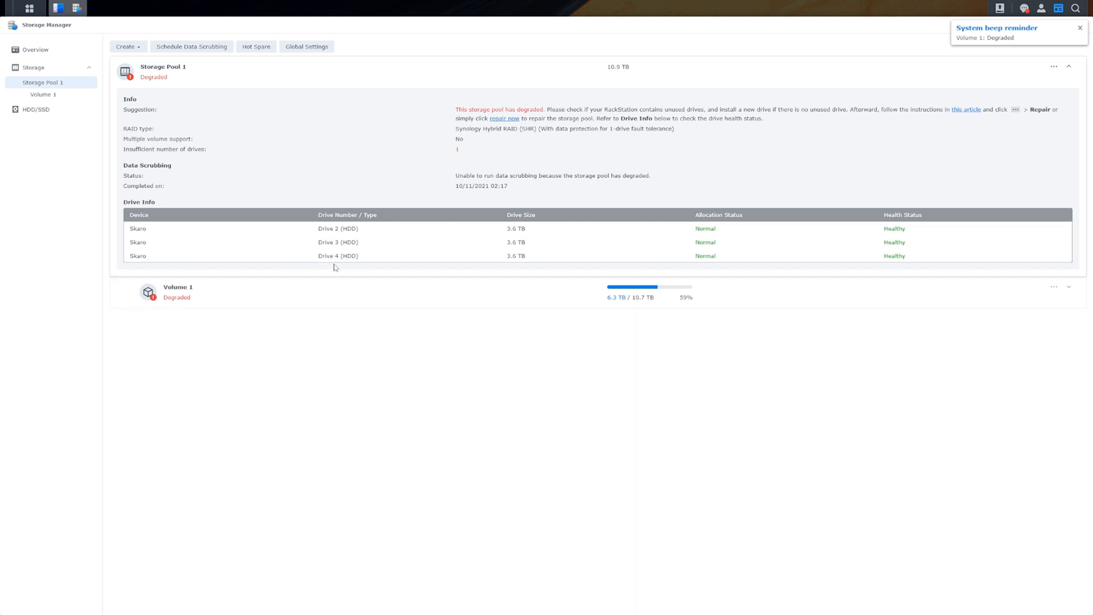
mouse_move(583, 232)
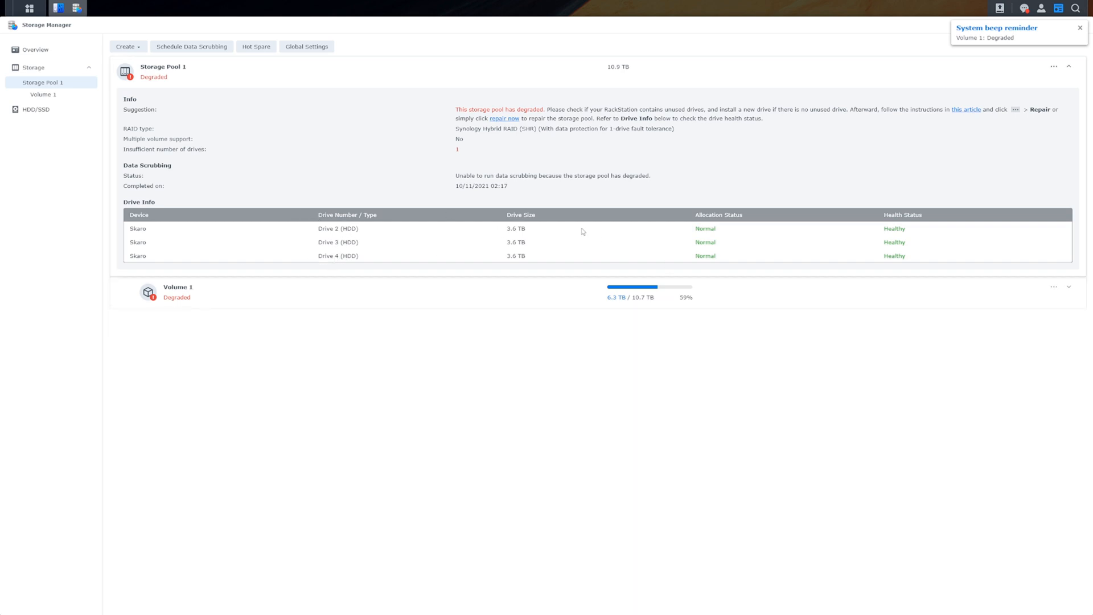
mouse_move(276, 82)
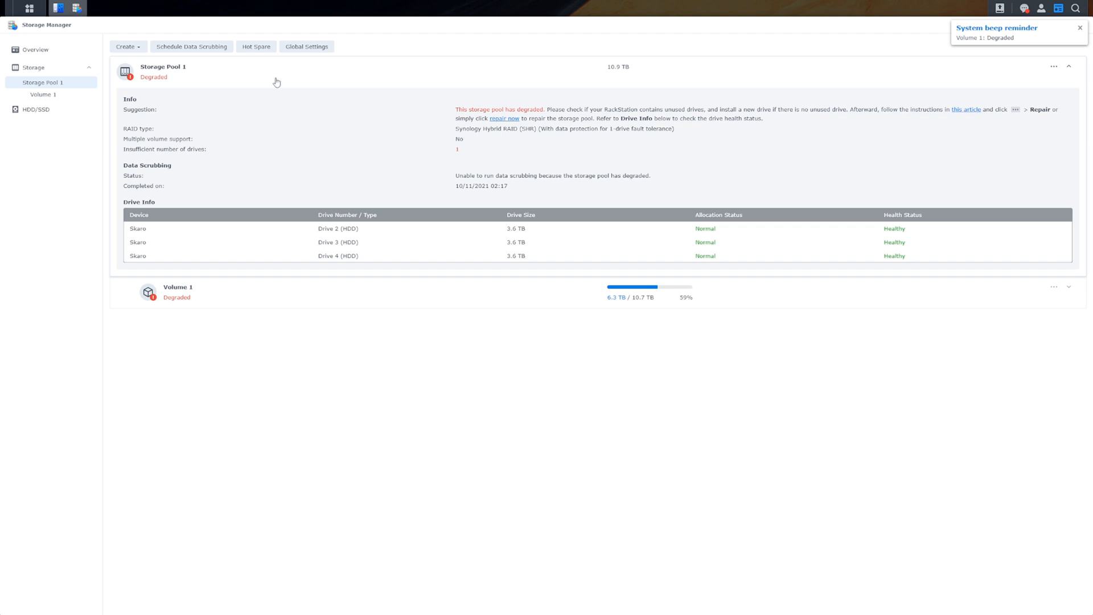
click(1068, 66)
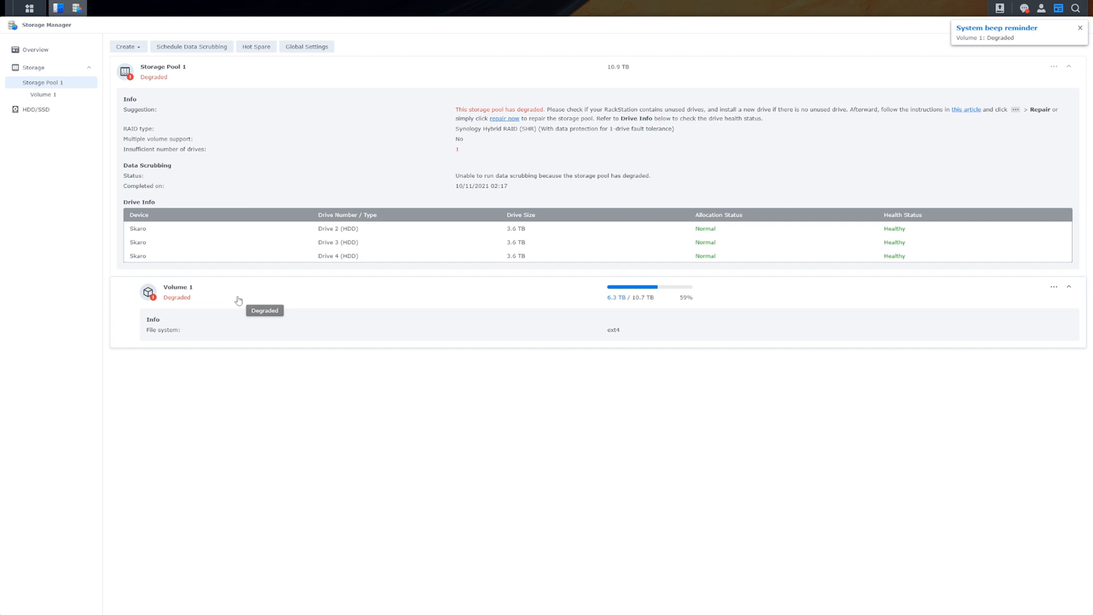
mouse_move(43, 94)
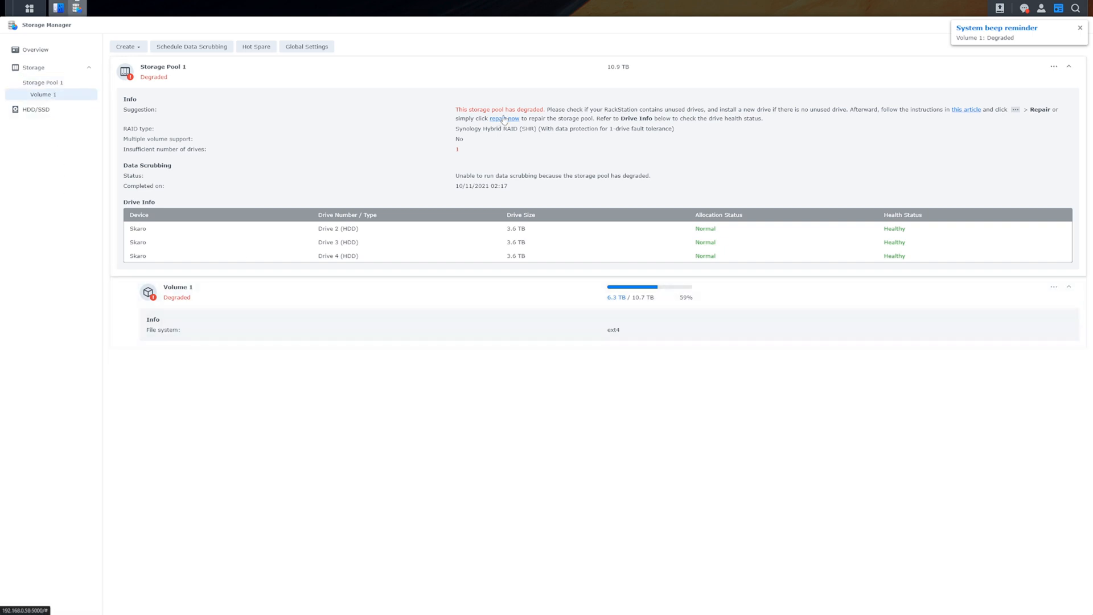
click(504, 118)
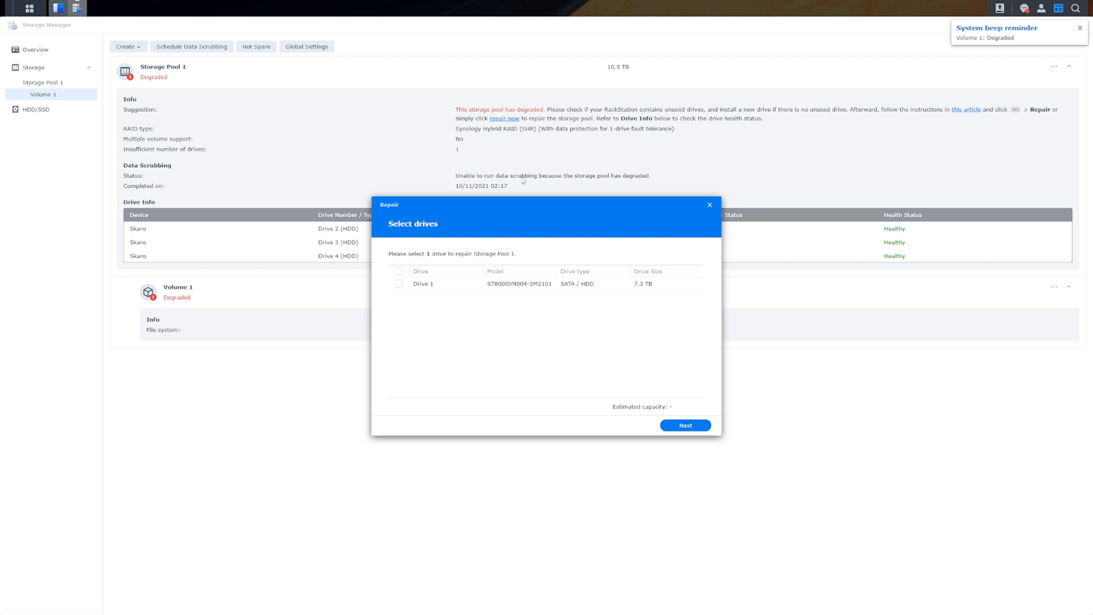
mouse_move(488, 298)
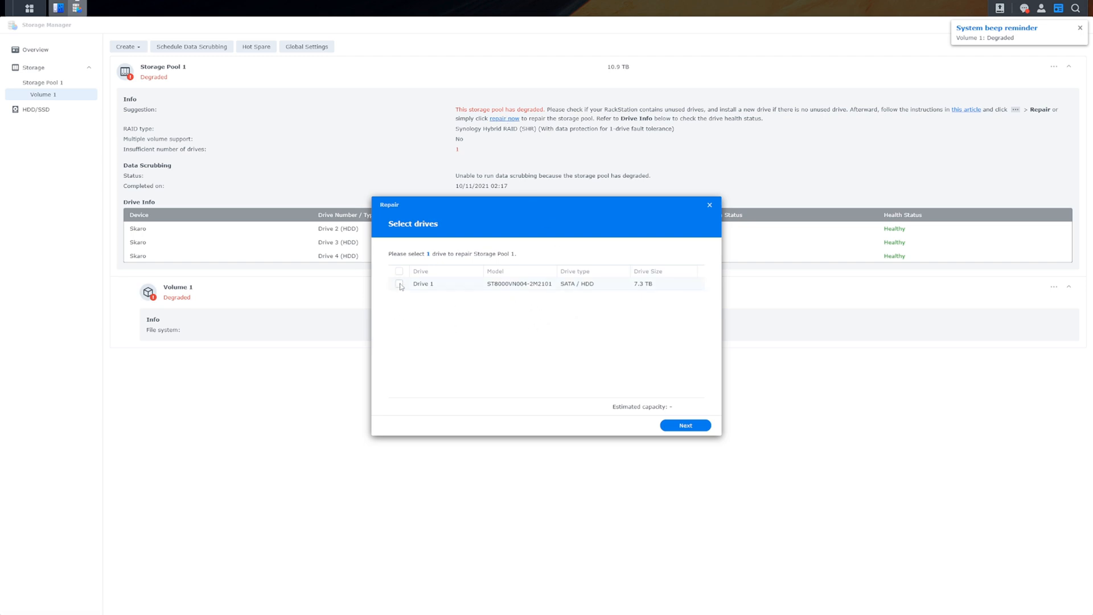
mouse_move(633, 279)
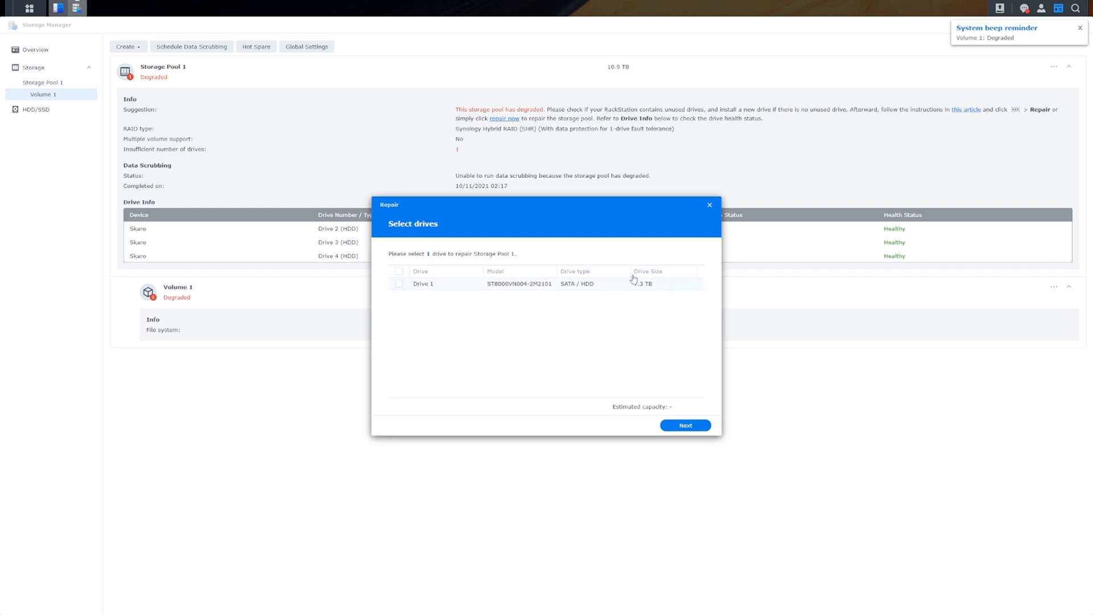
mouse_move(380, 291)
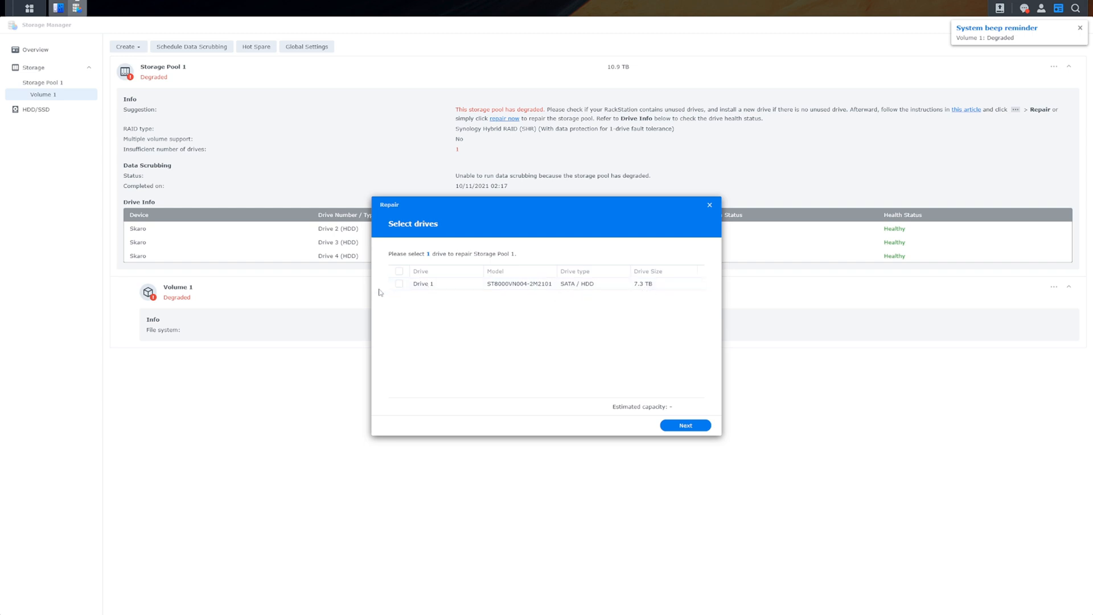
click(400, 271)
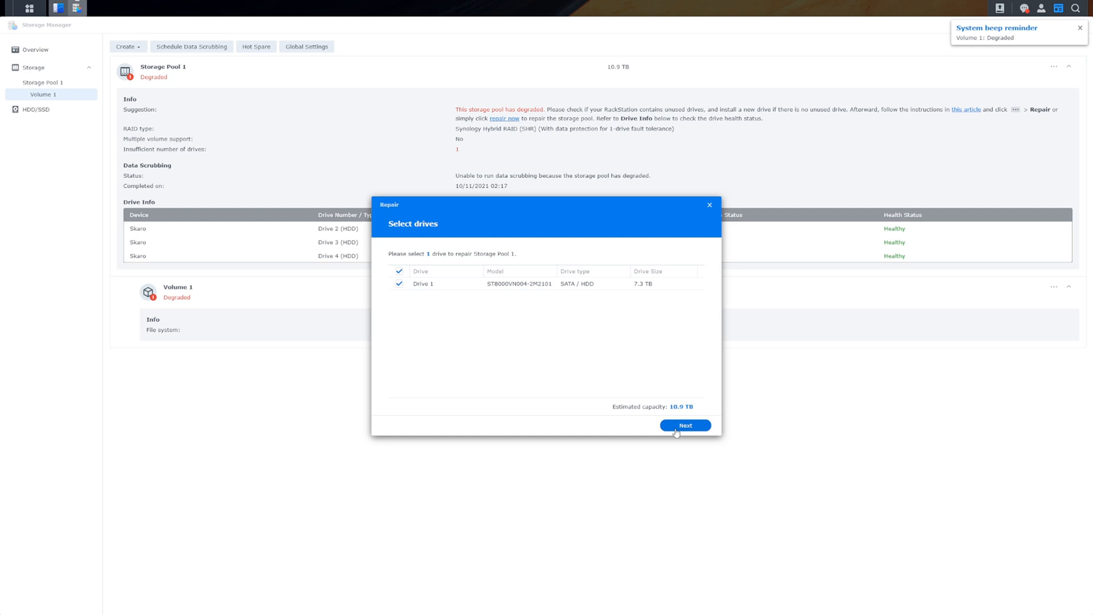
mouse_move(657, 405)
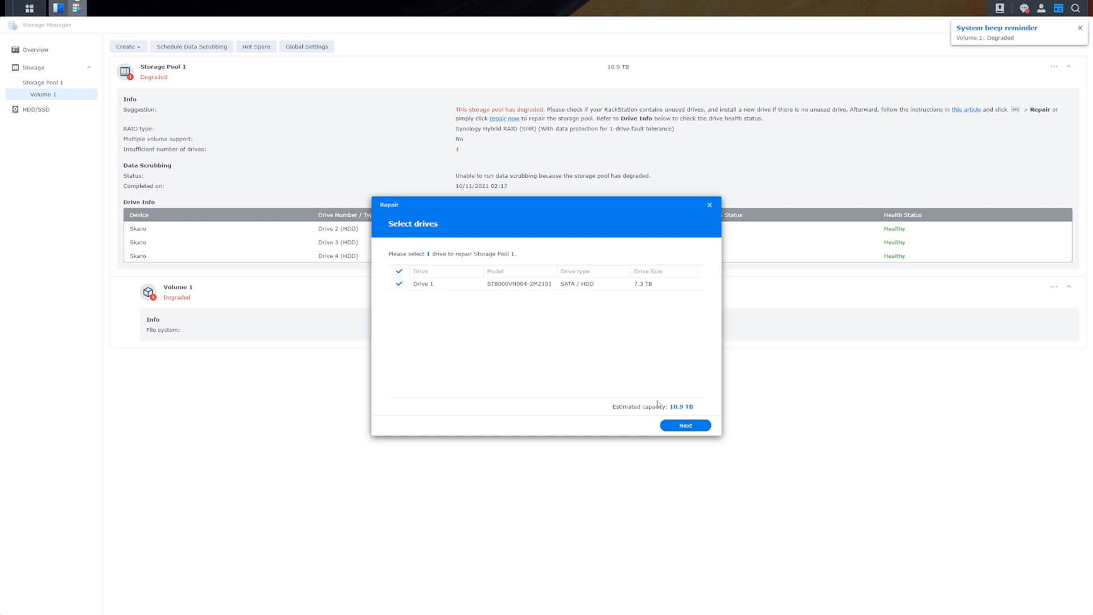
mouse_move(711, 270)
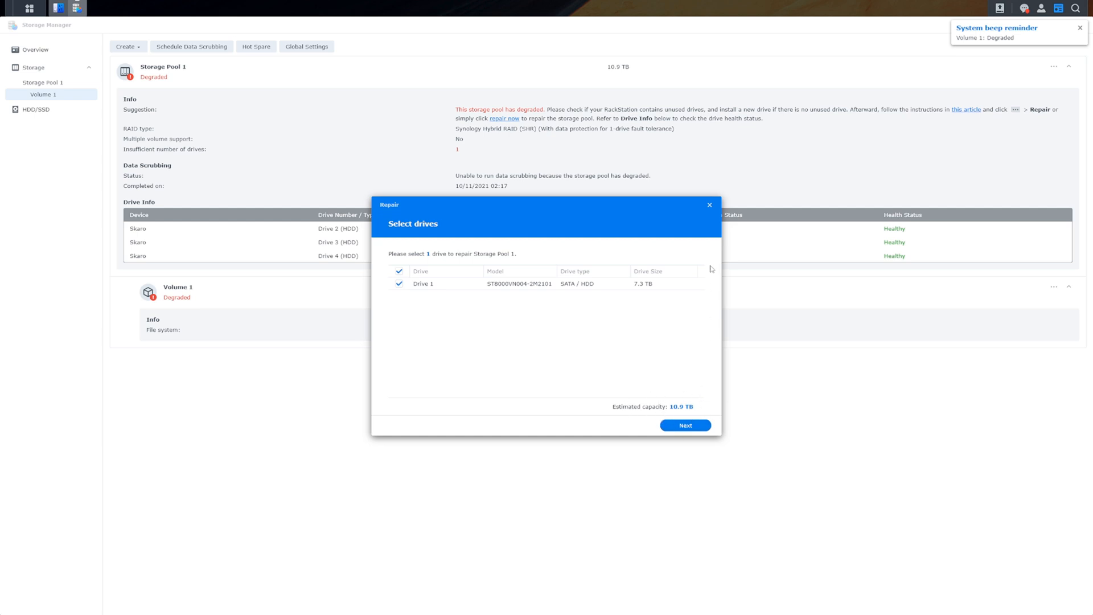
click(710, 205)
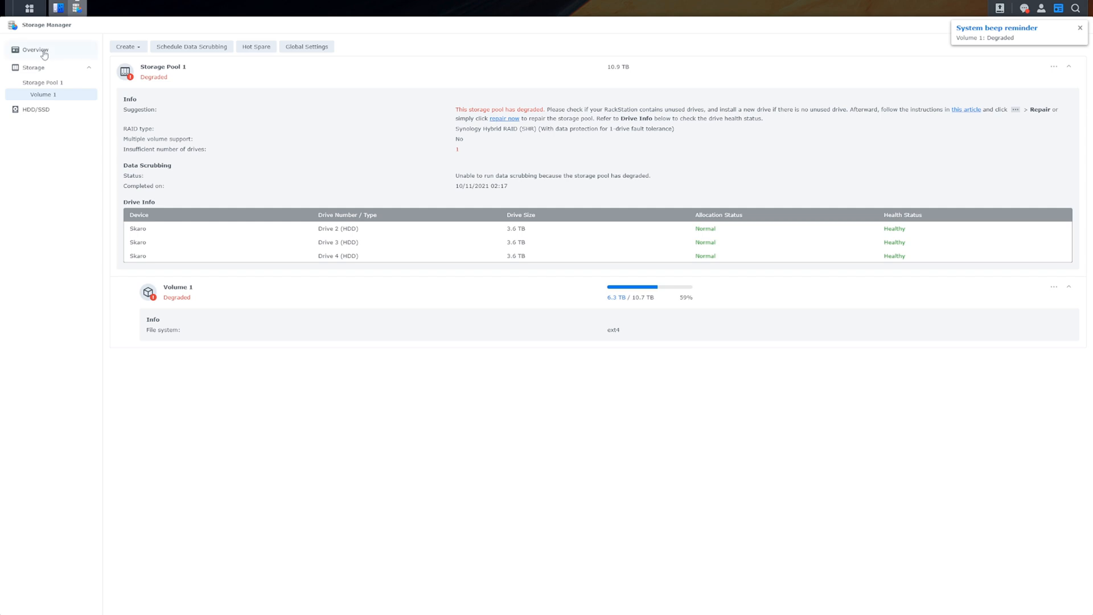
Return to Storage Pool 1 and reopen its repair wizard via the 'repair now' link.
click(36, 49)
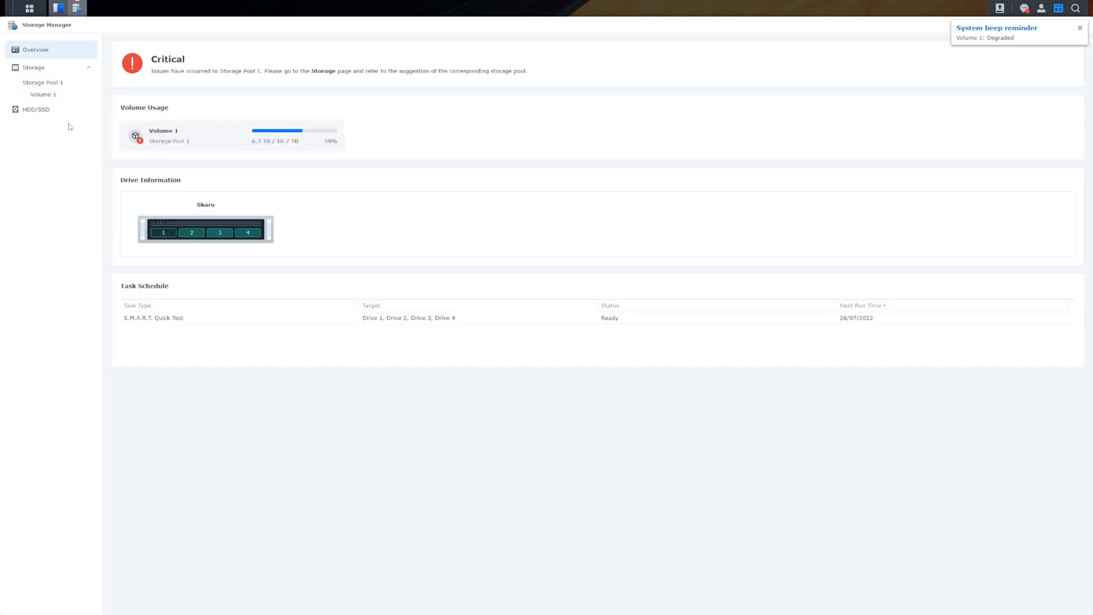
click(42, 82)
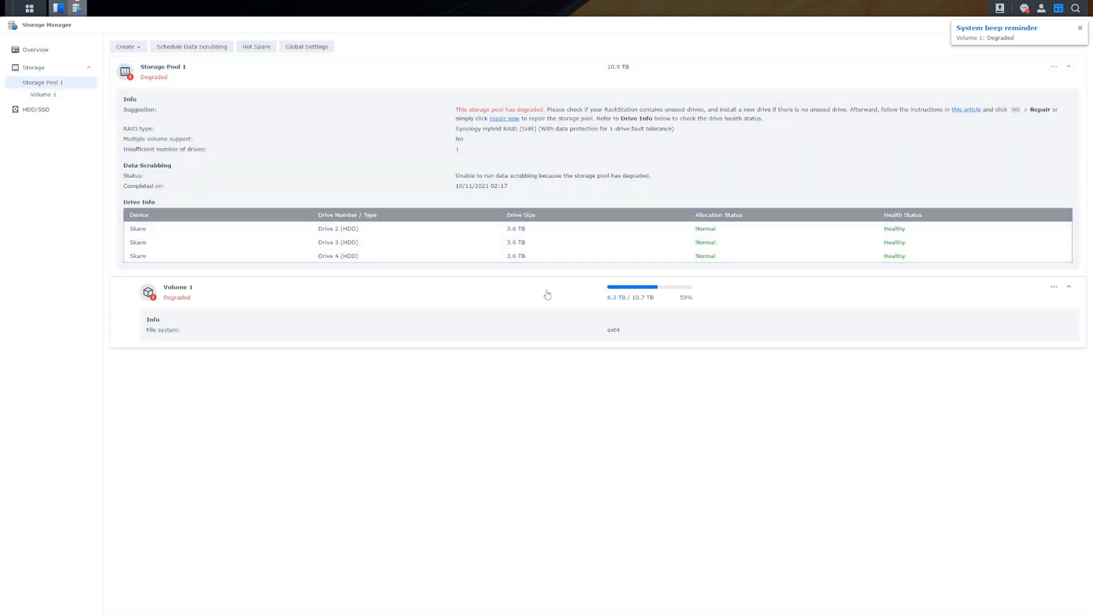
mouse_move(504, 118)
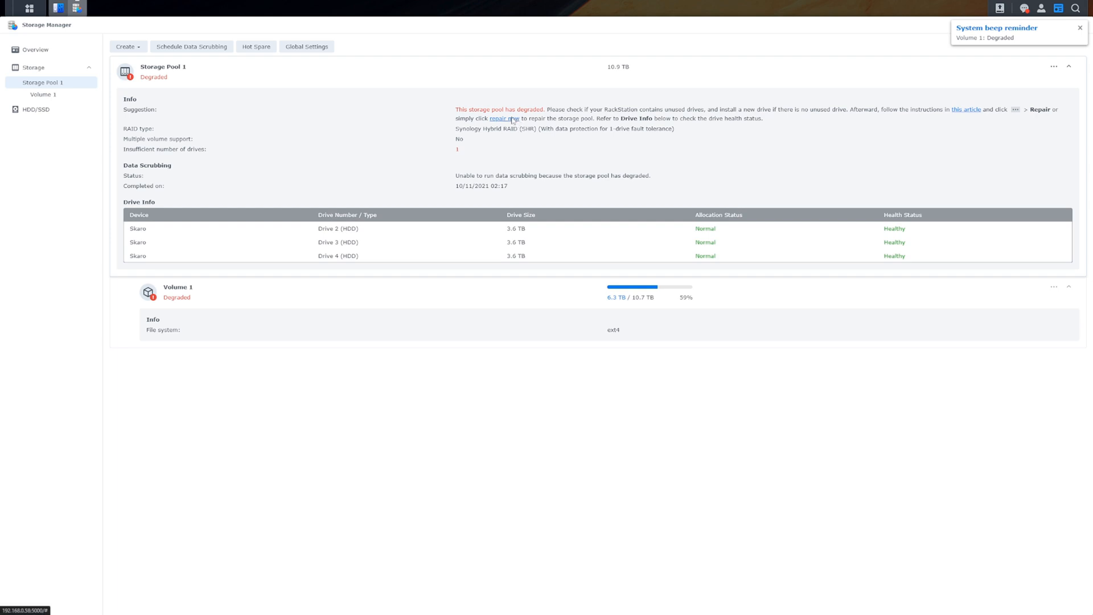
click(502, 118)
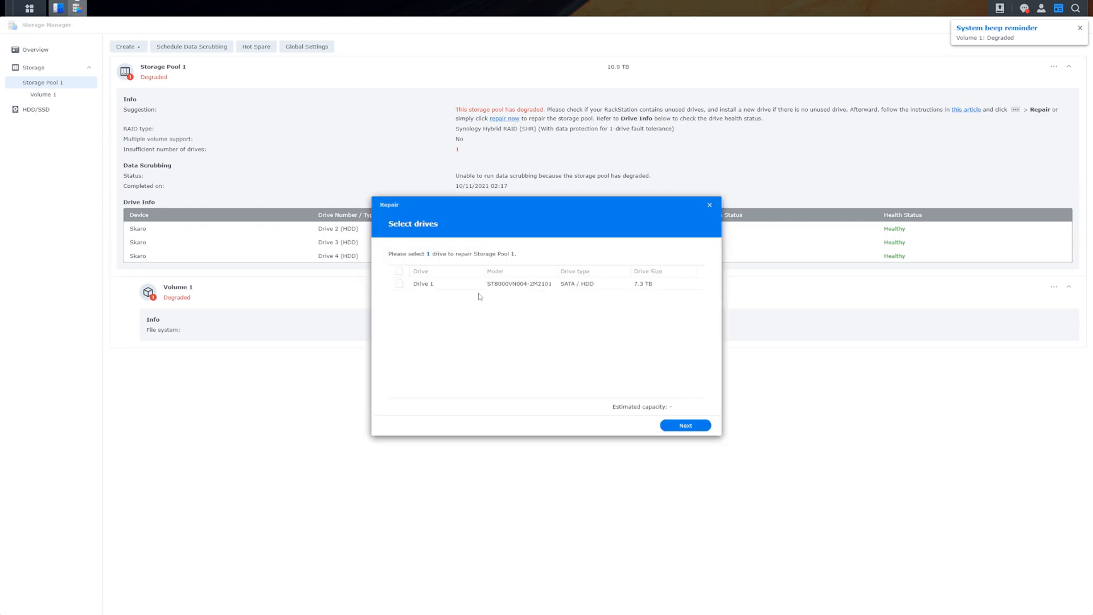
Repair Storage Pool 1 using Drive 1, applying settings and accepting the erase warning.
click(398, 282)
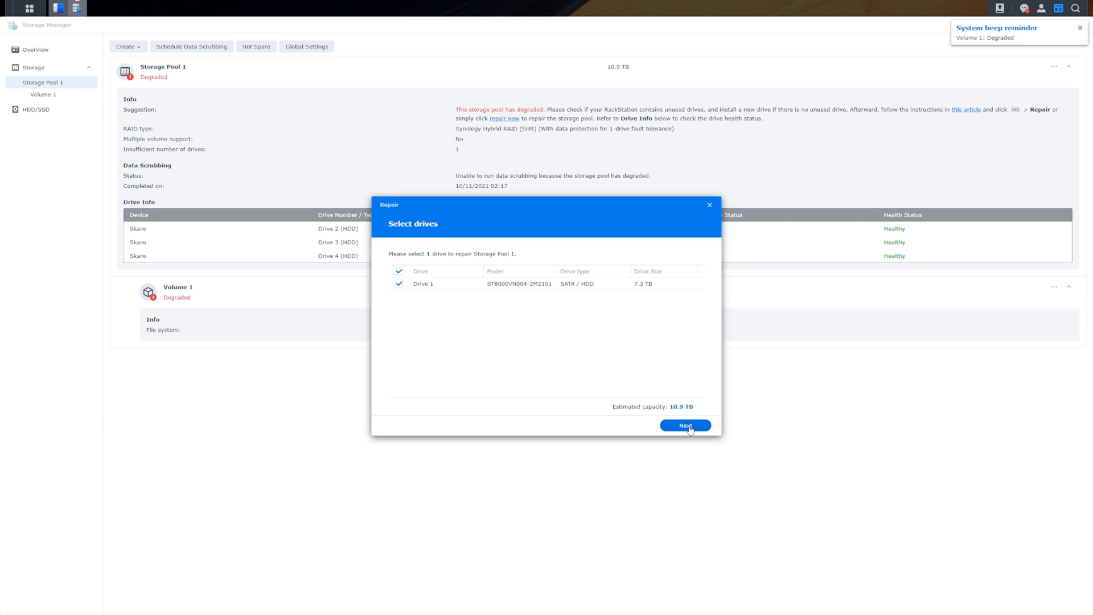
click(685, 426)
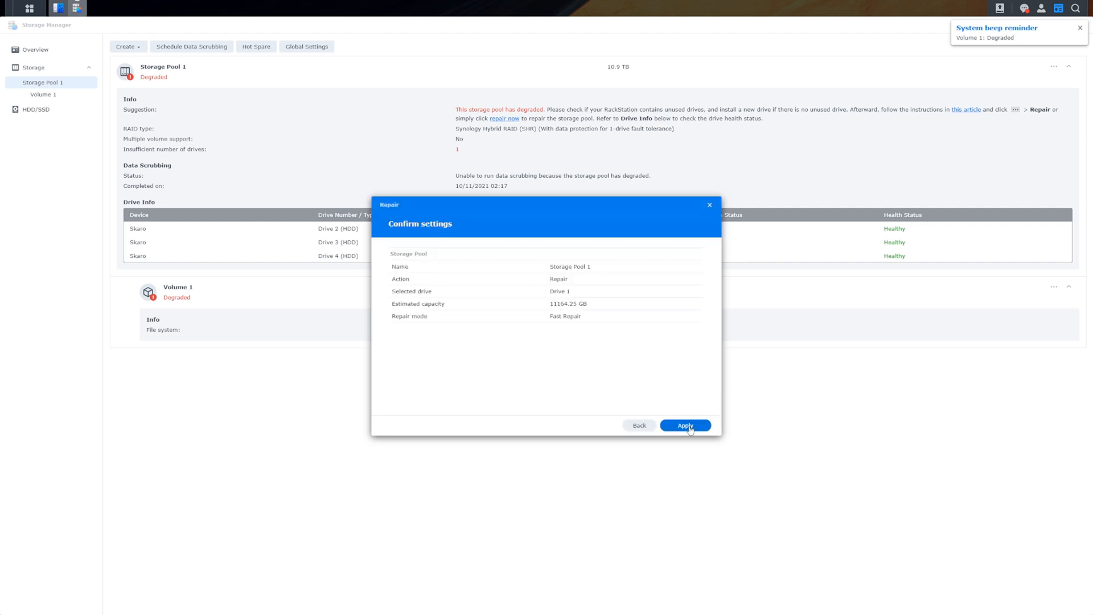
mouse_move(424, 305)
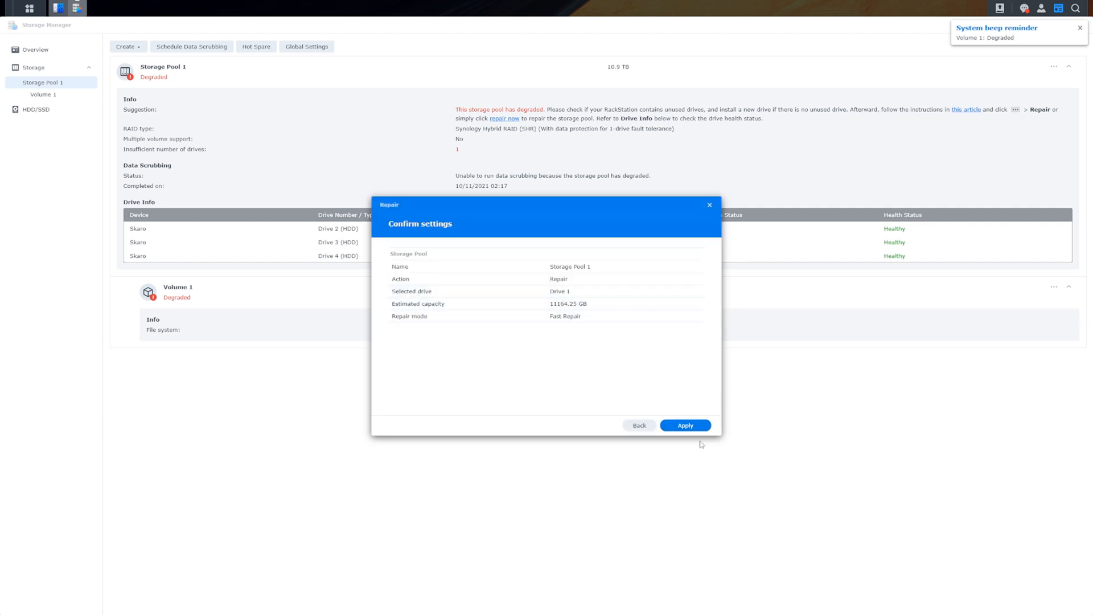
click(684, 426)
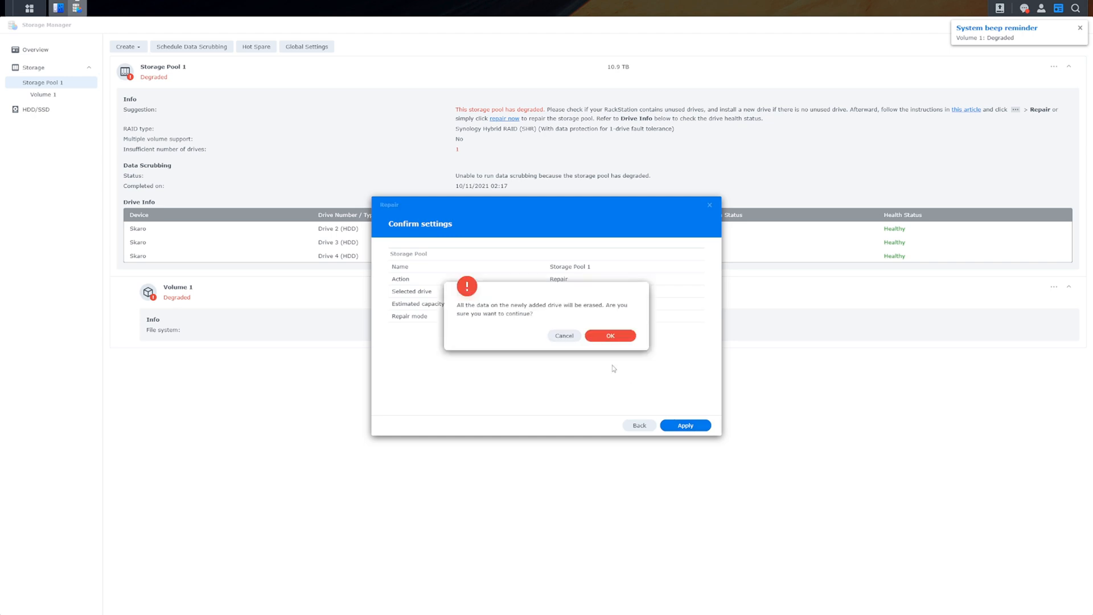
mouse_move(554, 316)
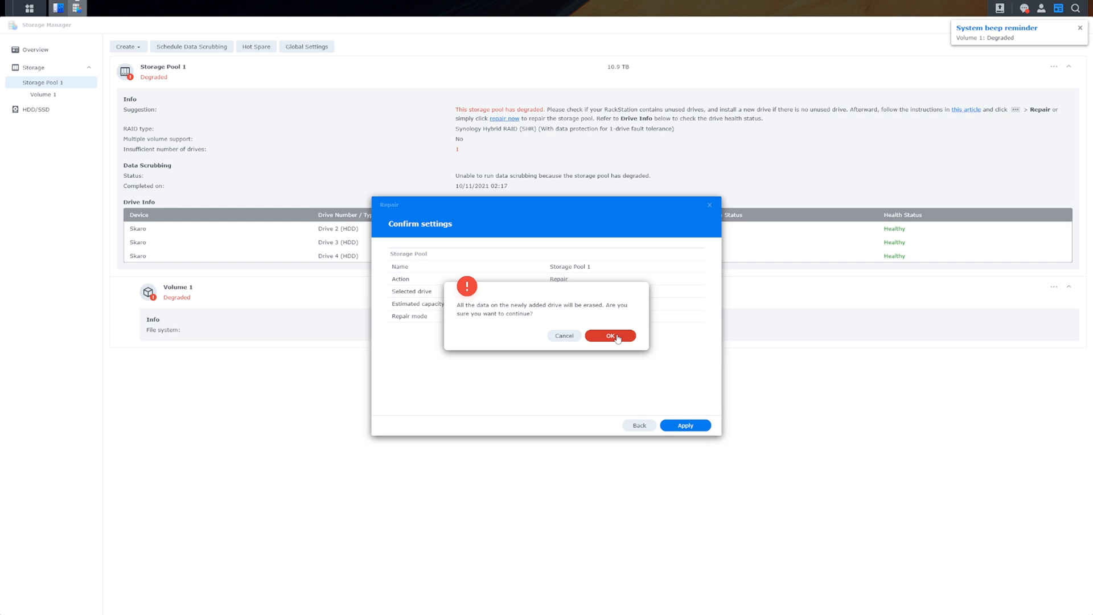
click(610, 336)
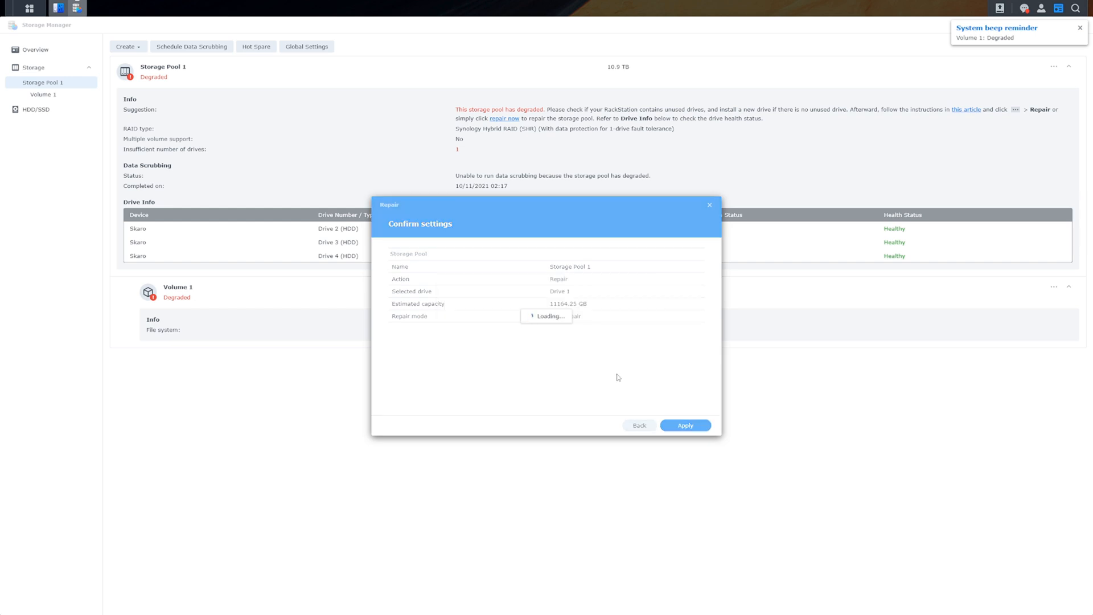
click(684, 425)
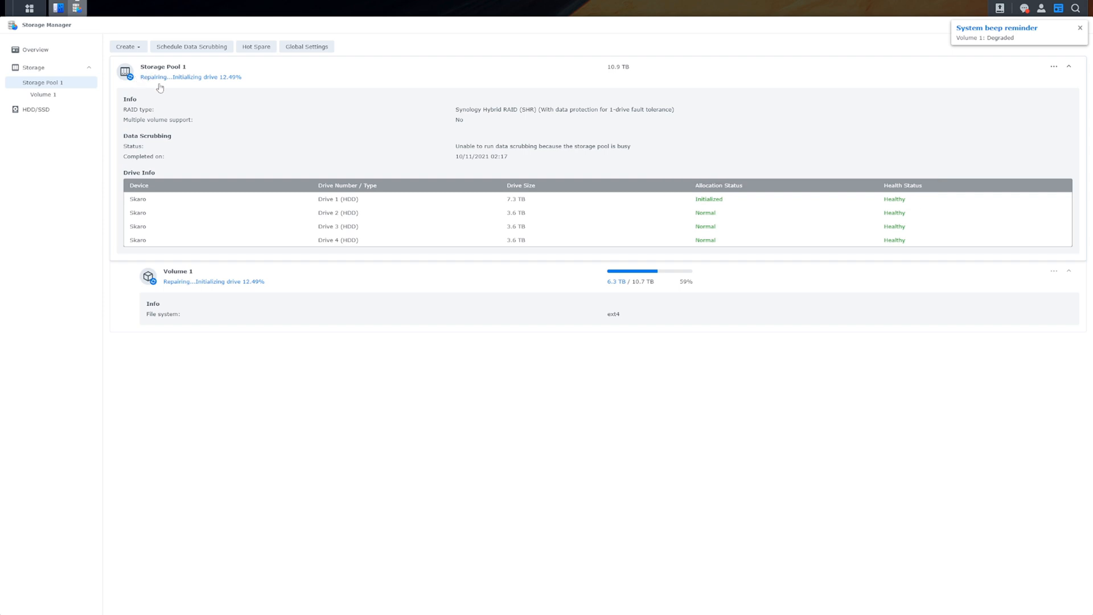
mouse_move(239, 86)
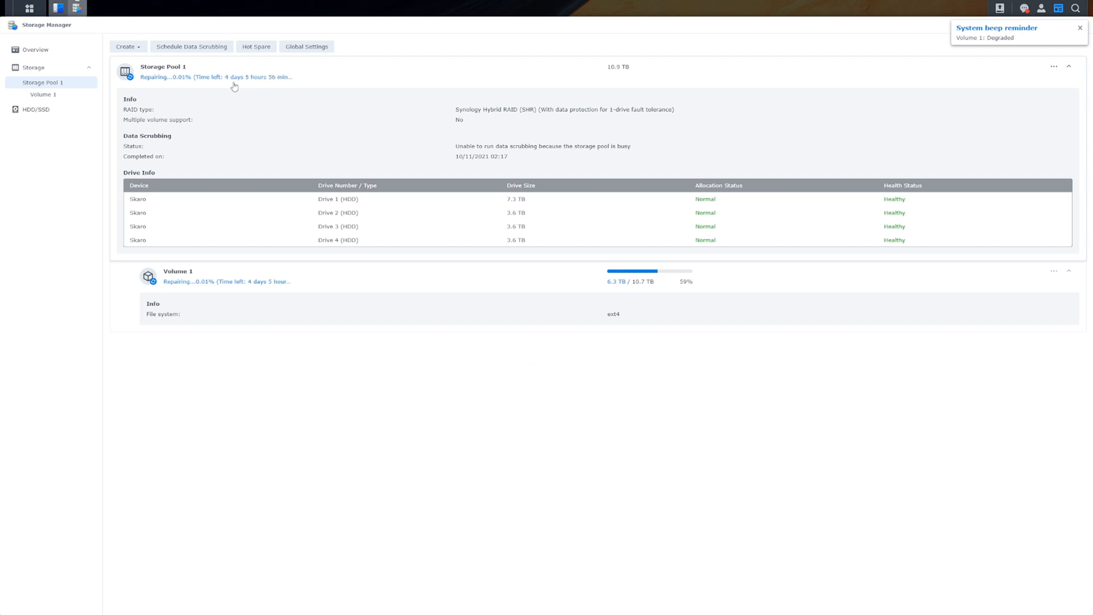
mouse_move(257, 323)
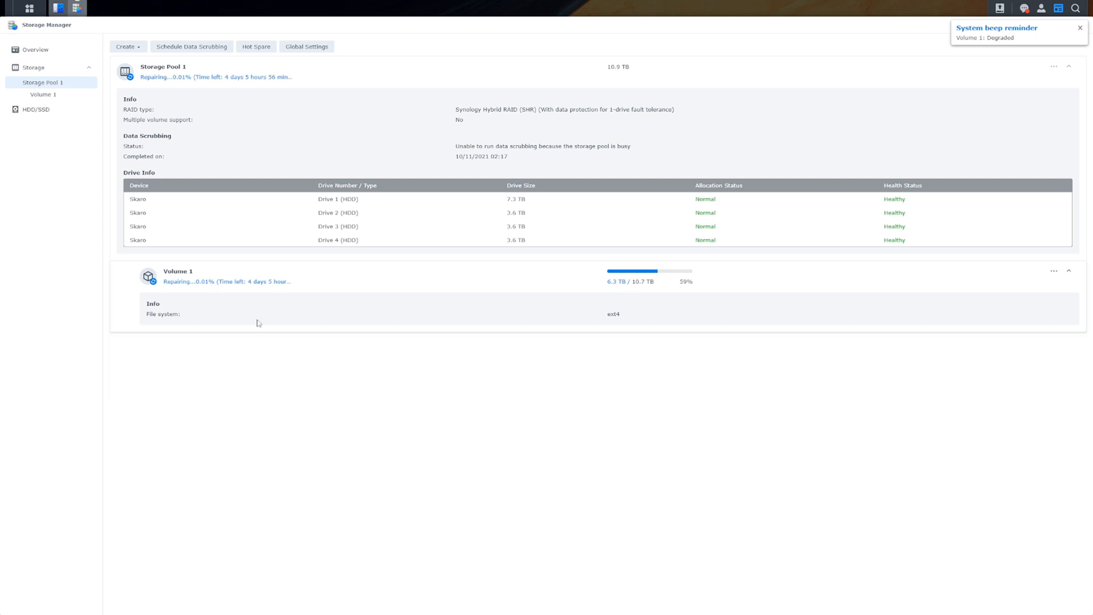
mouse_move(249, 282)
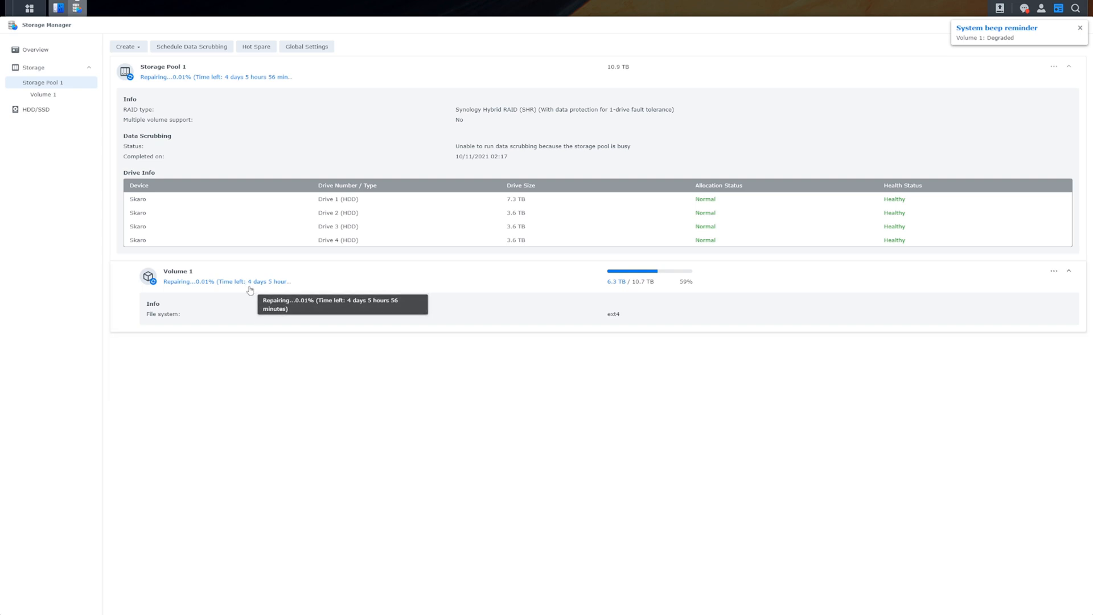
mouse_move(309, 127)
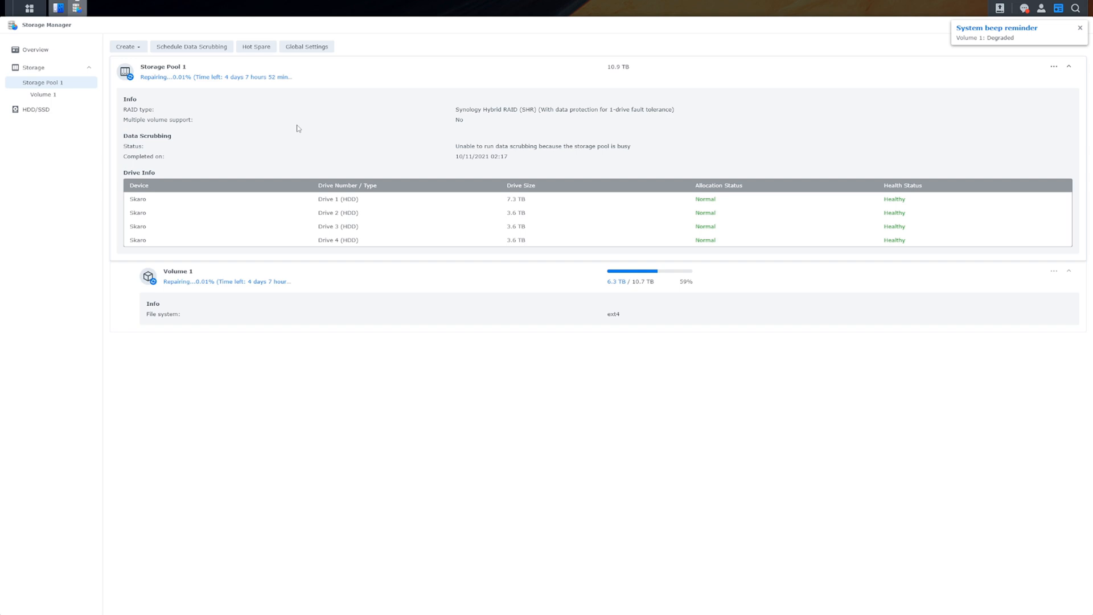
mouse_move(341, 112)
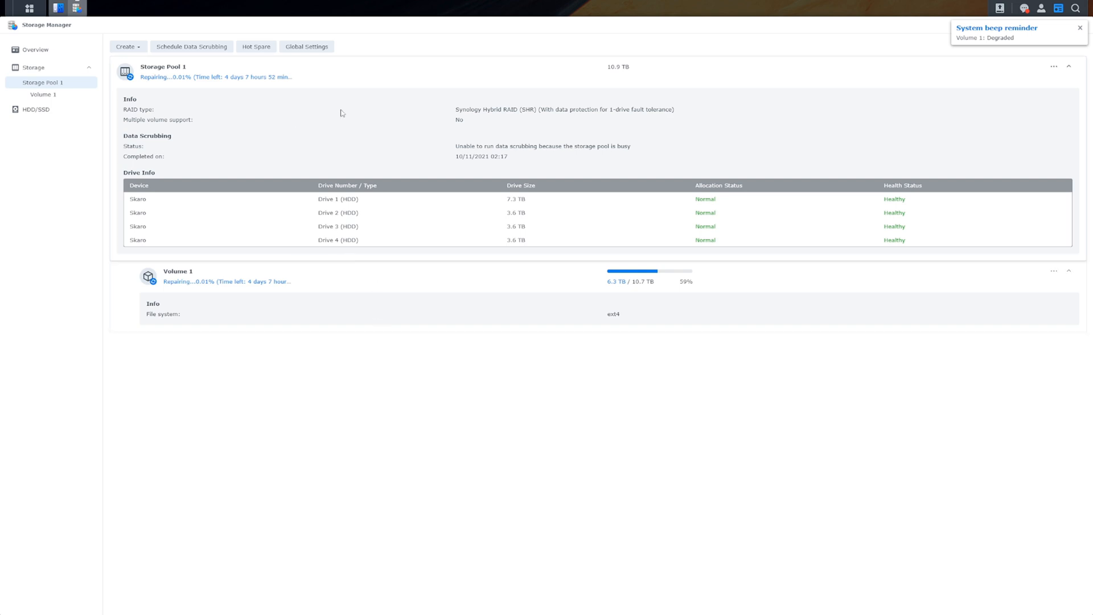